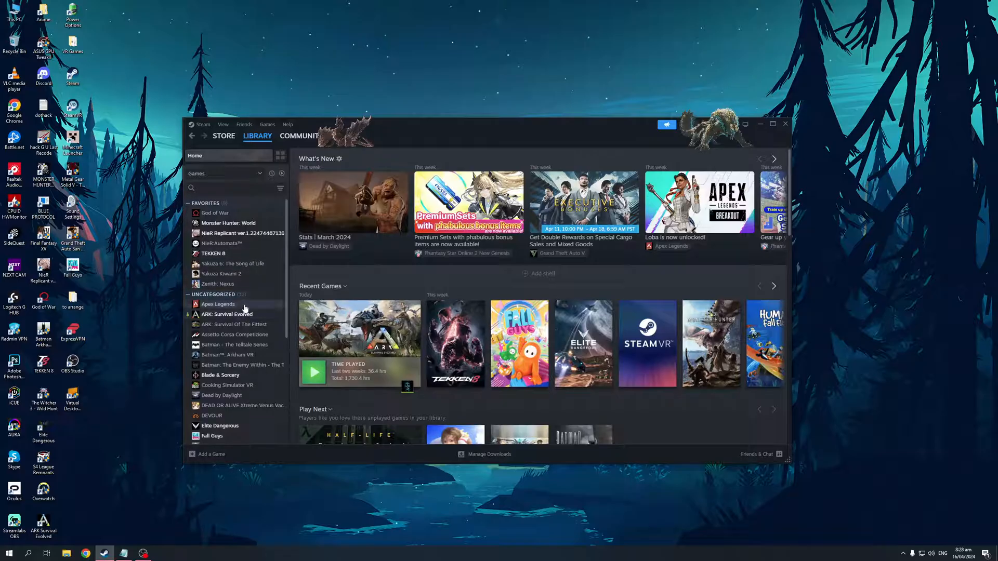
mouse_move(247, 269)
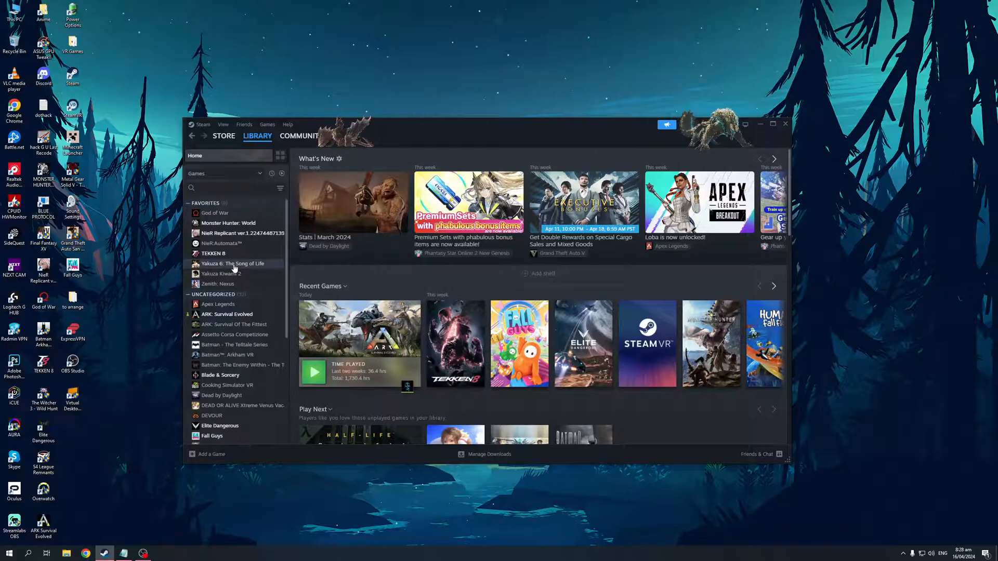
mouse_move(271, 270)
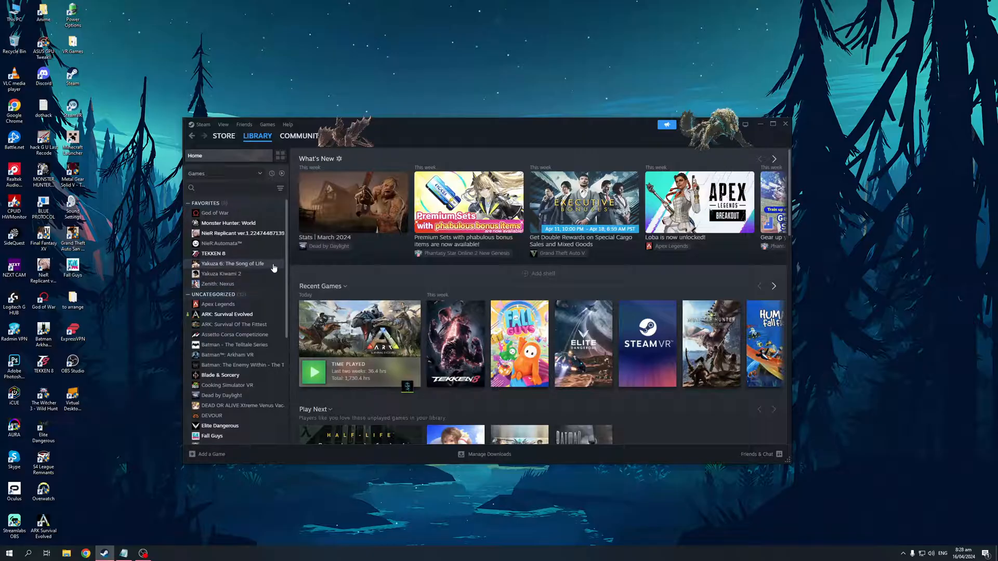
Step: Bring up the context actions for Yakuza 6: The Song of Life from the library list
left_click(233, 263)
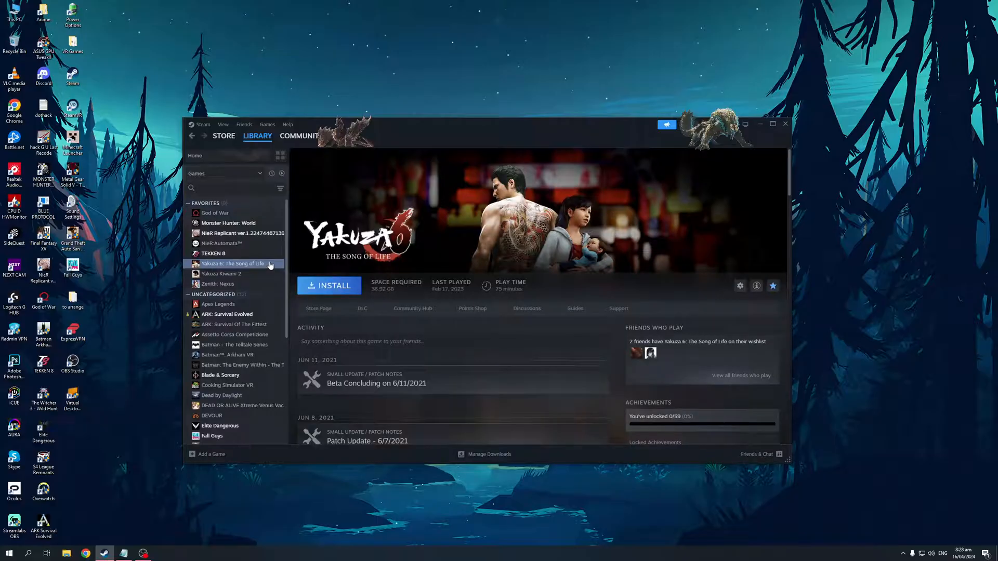
right_click(234, 263)
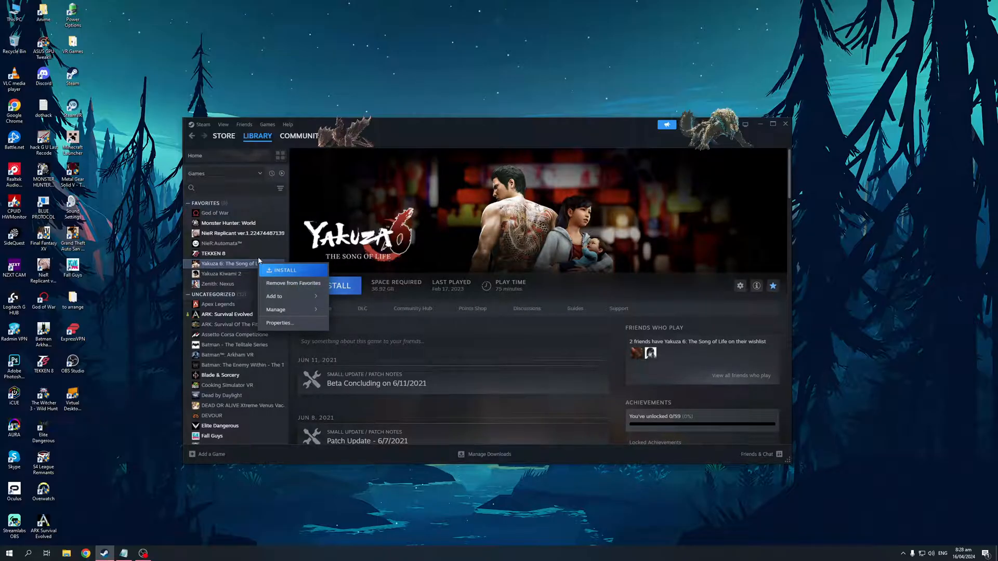
mouse_move(292, 310)
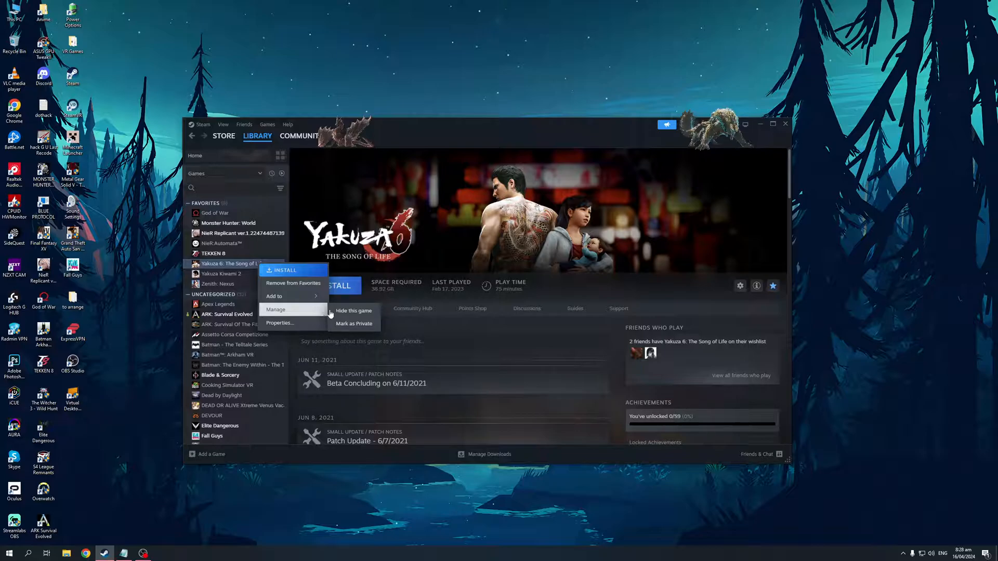
Step: Hide Yakuza 6: The Song of Life via Manage > Hide this game
left_click(353, 311)
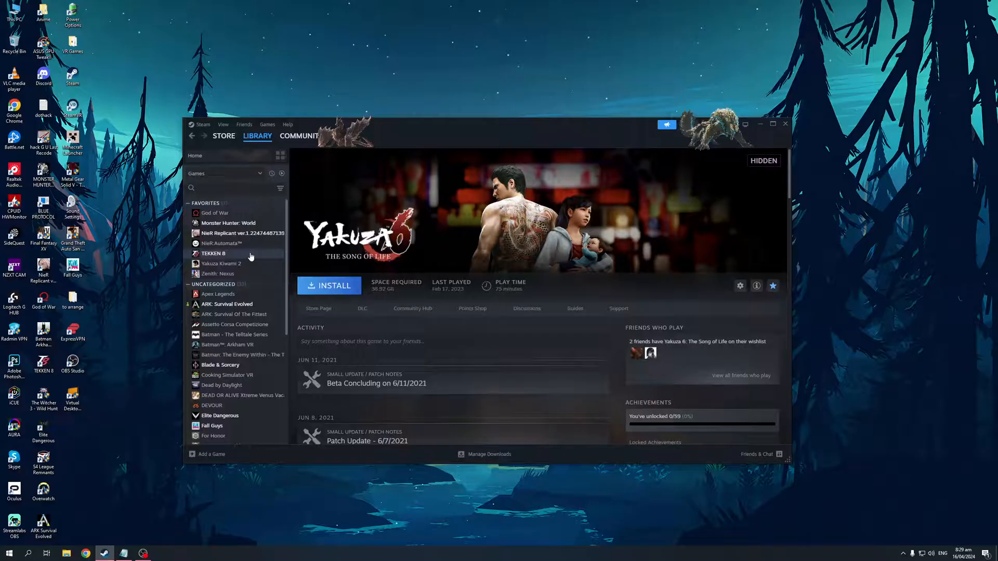
mouse_move(248, 259)
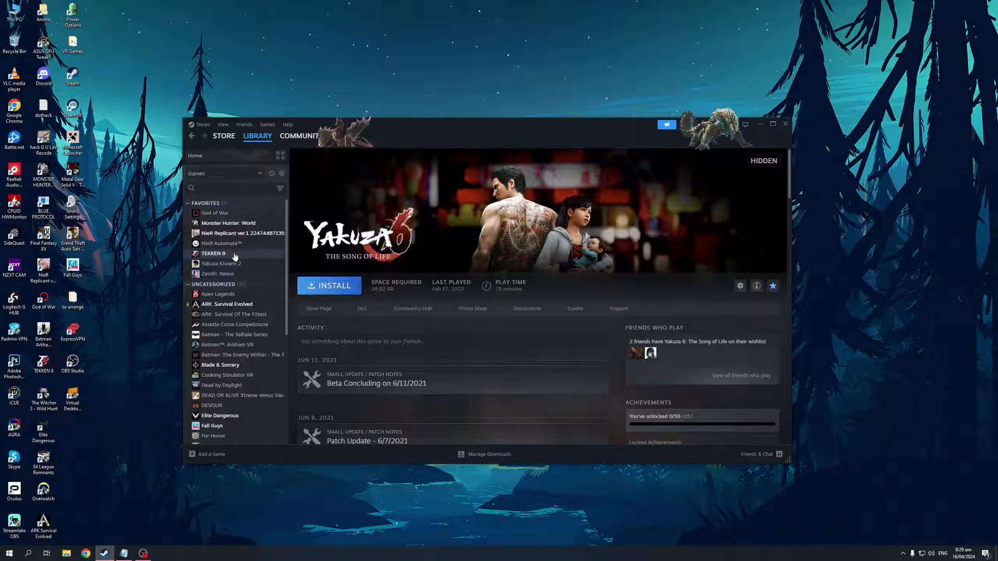
mouse_move(267, 257)
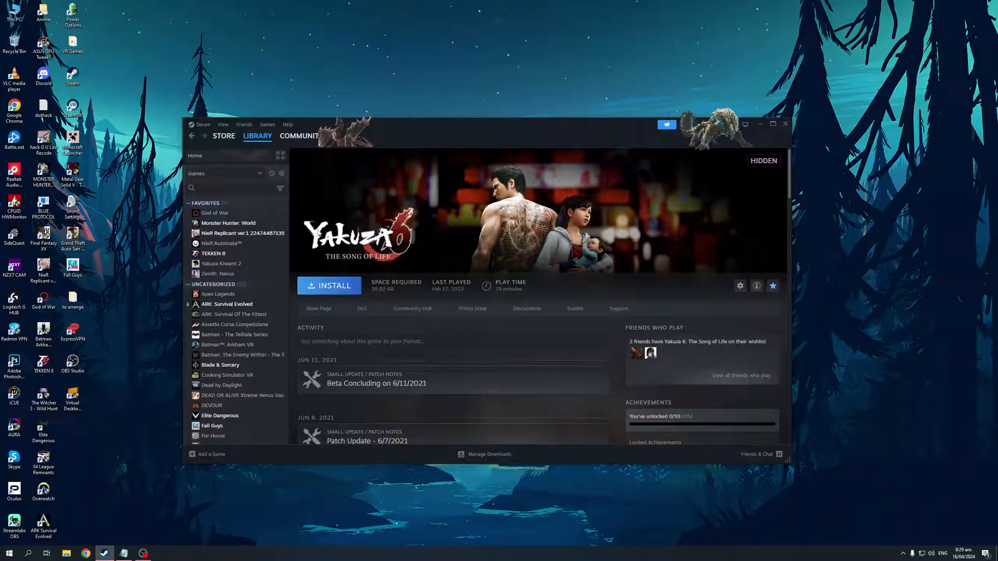
Step: Switch the library to the Hidden Games view listing Yakuza 6: The Song of Life
left_click(222, 124)
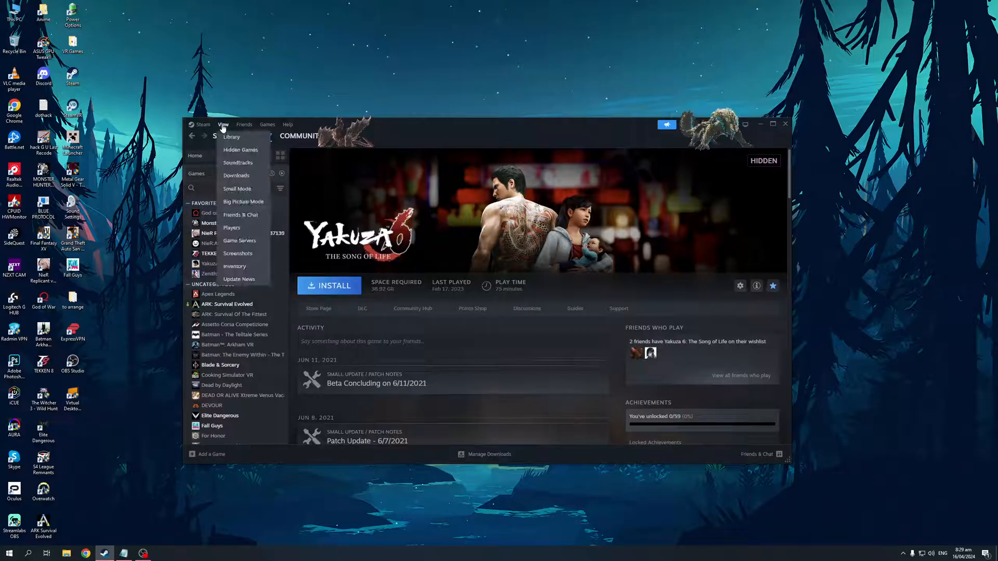
left_click(241, 150)
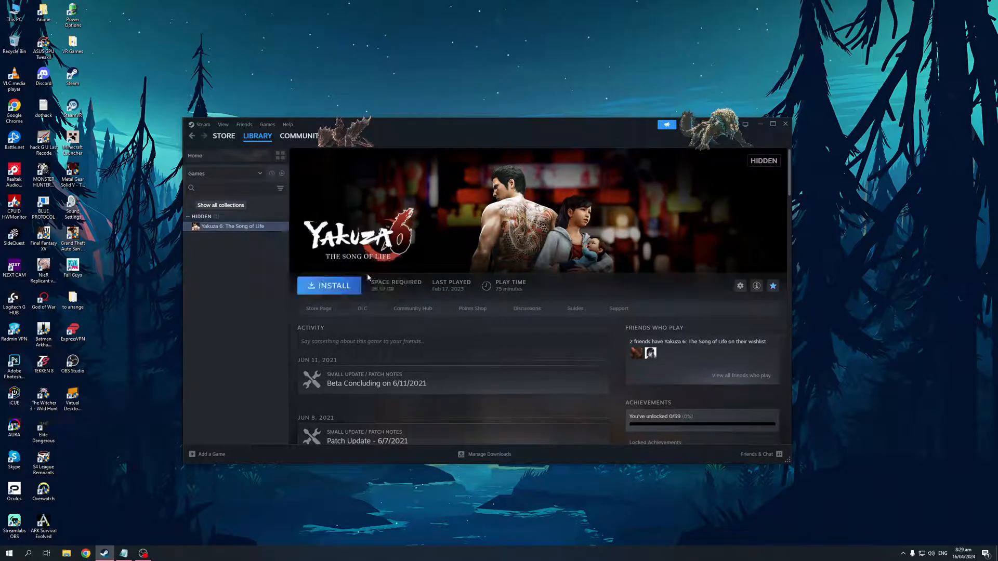
Step: Switch the view back to the full Library home
left_click(223, 124)
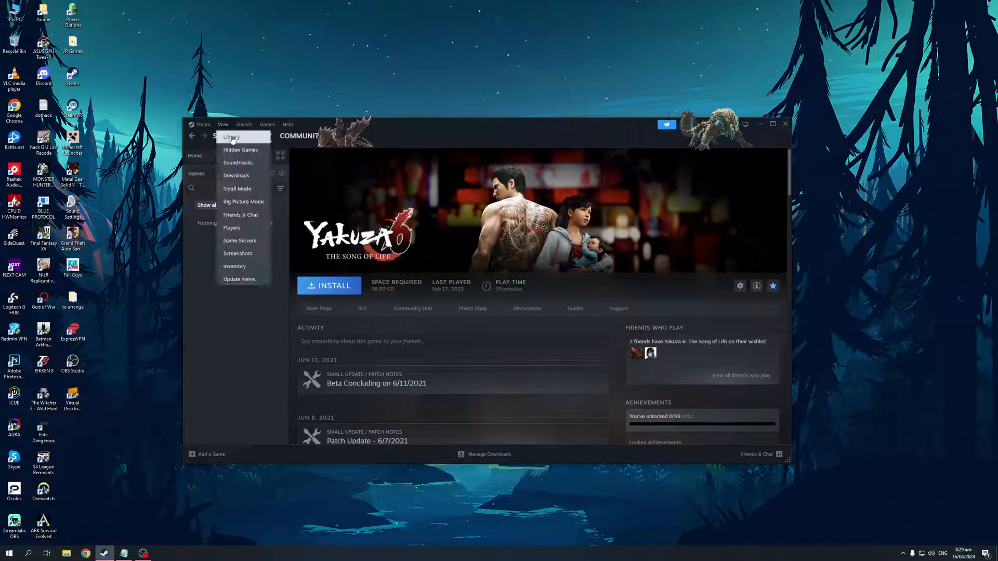
left_click(231, 137)
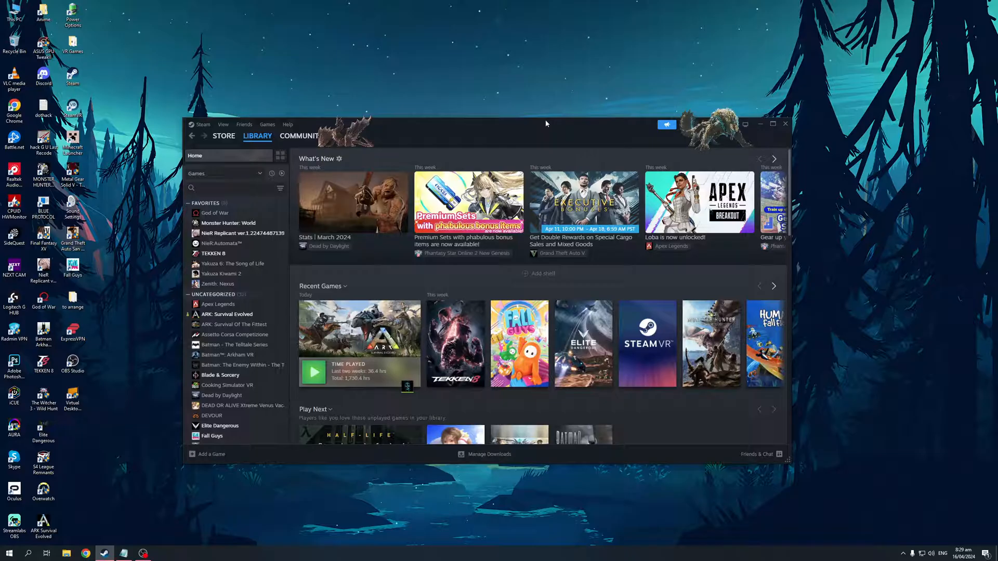
mouse_move(551, 128)
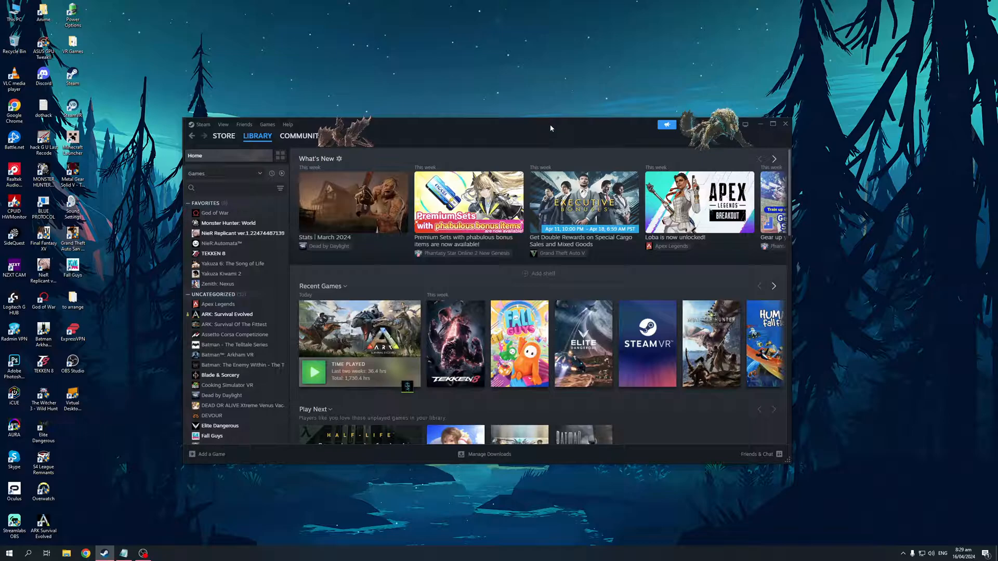